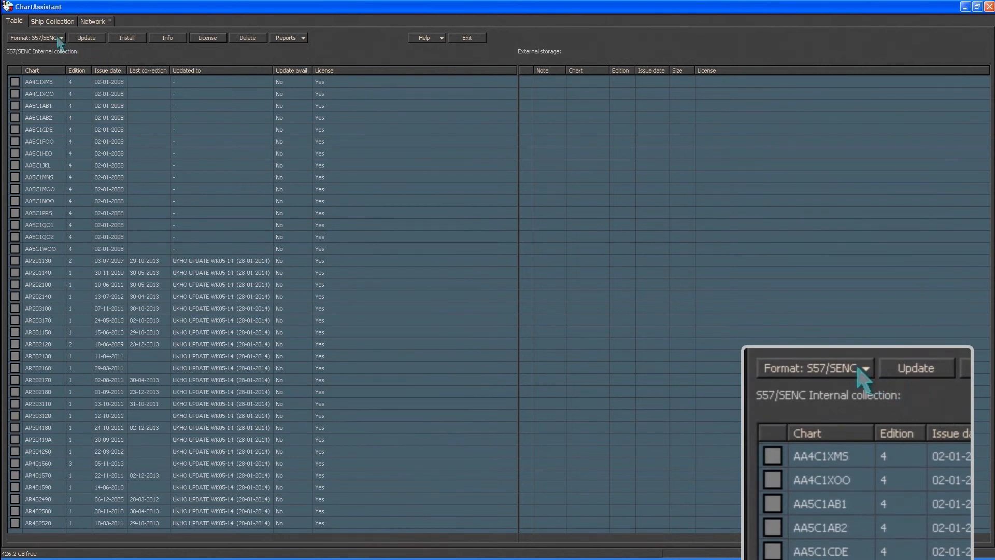
- Start S57/SENC permit installation from file and bring up the folder browser
{"action": "left_click", "coordinate": [60, 38]}
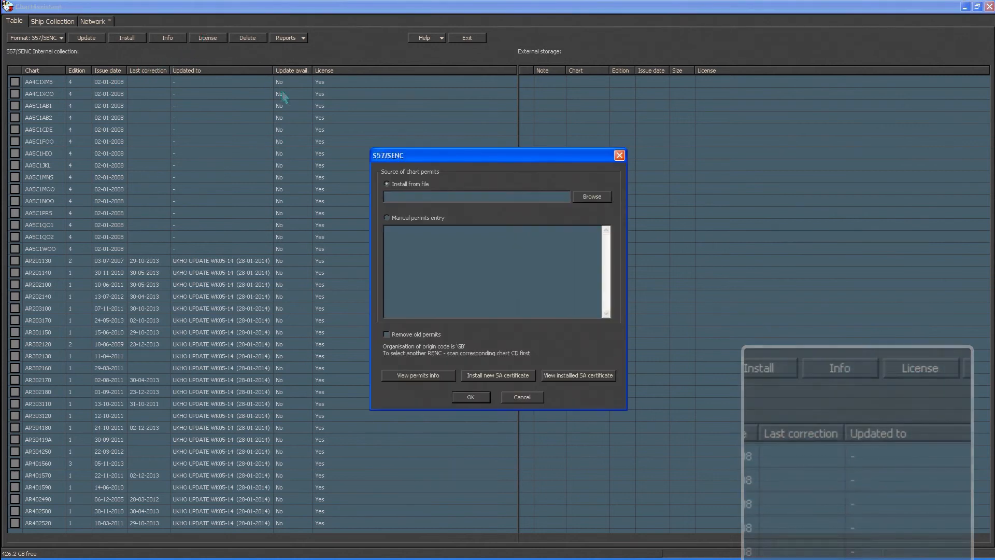
{"action": "left_click", "coordinate": [590, 195]}
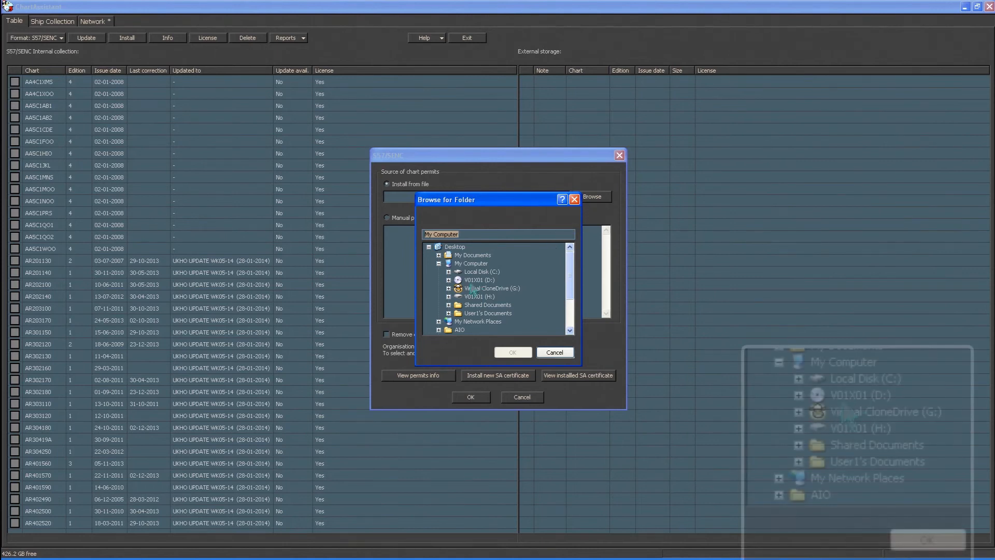
- Pick drive V01X01 (H:) under My Computer as the permits source
{"action": "left_click", "coordinate": [472, 263]}
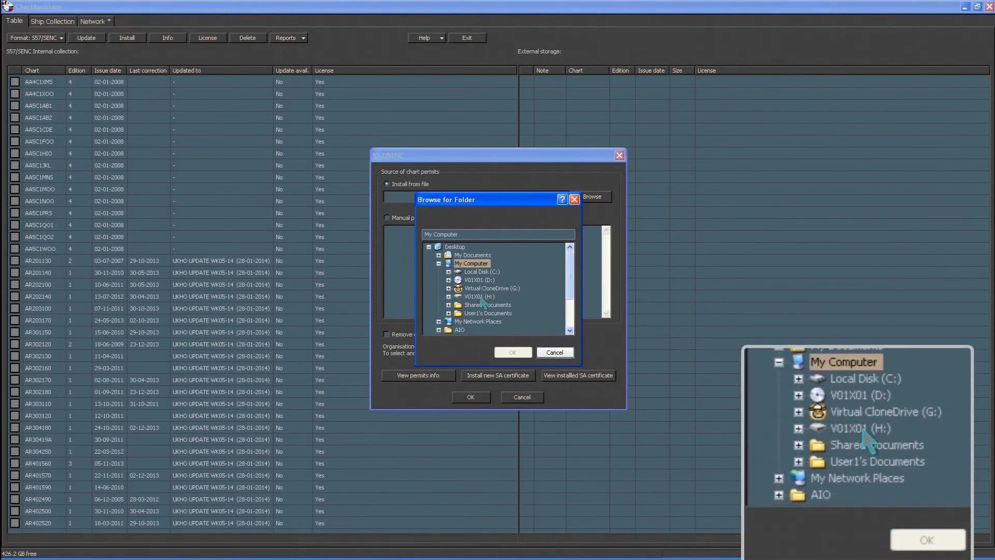
{"action": "left_click", "coordinate": [482, 296]}
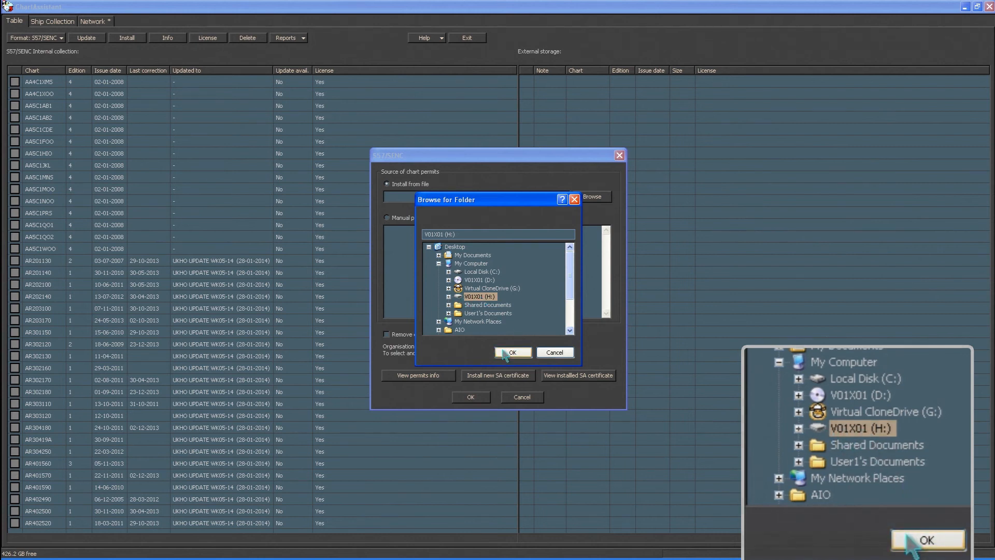
{"action": "left_click", "coordinate": [511, 352]}
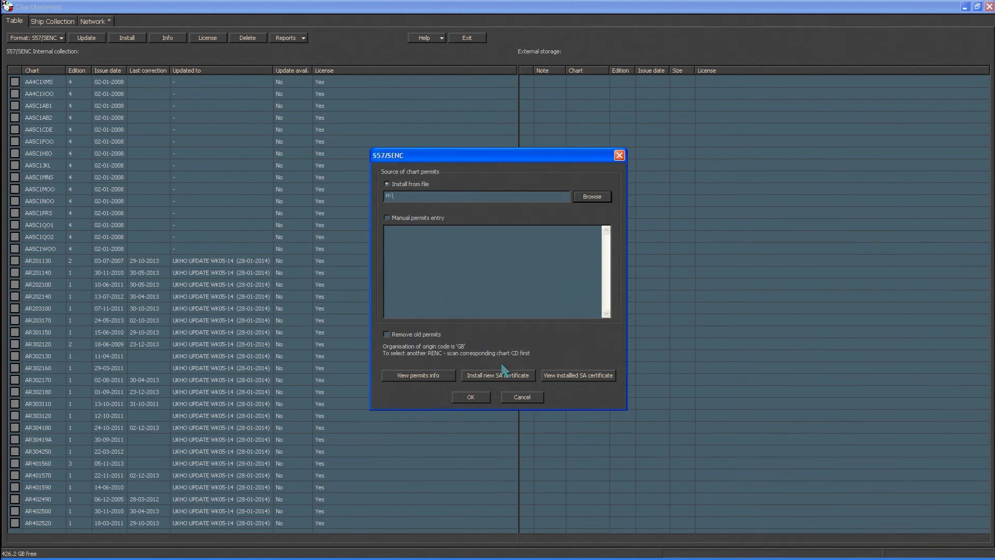
- Install the permits from H:\ and bring up the last operation log
{"action": "left_click", "coordinate": [470, 397]}
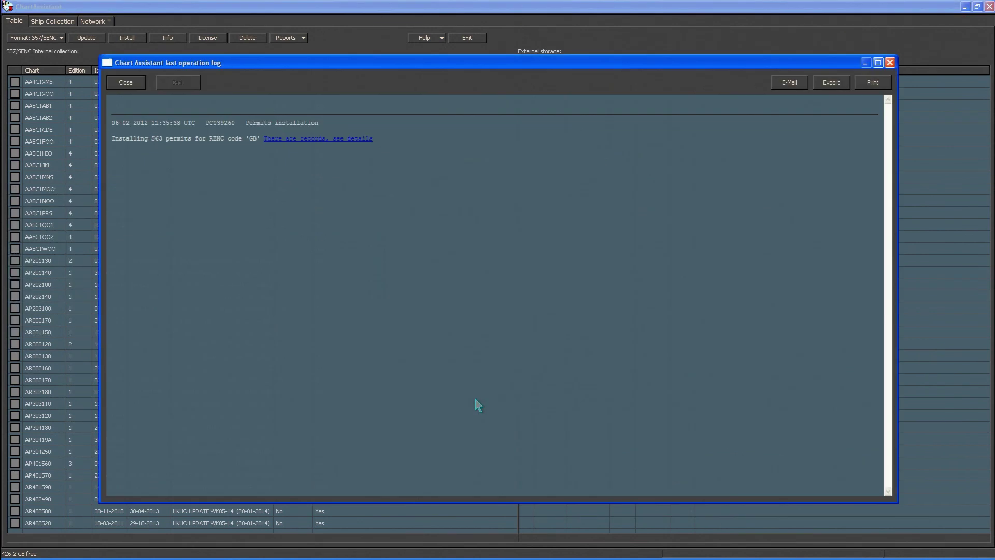
{"action": "mouse_move", "coordinate": [463, 399]}
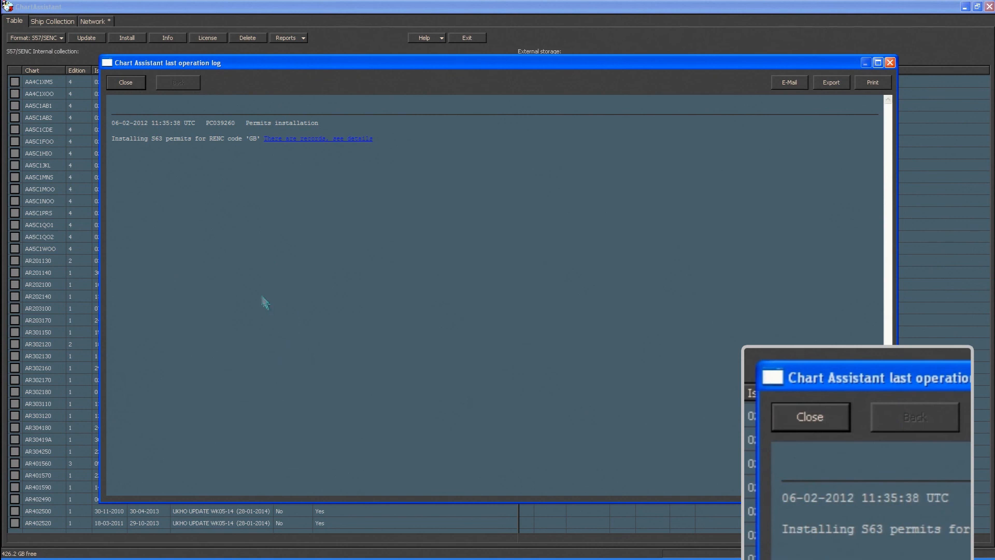
{"action": "mouse_move", "coordinate": [125, 83]}
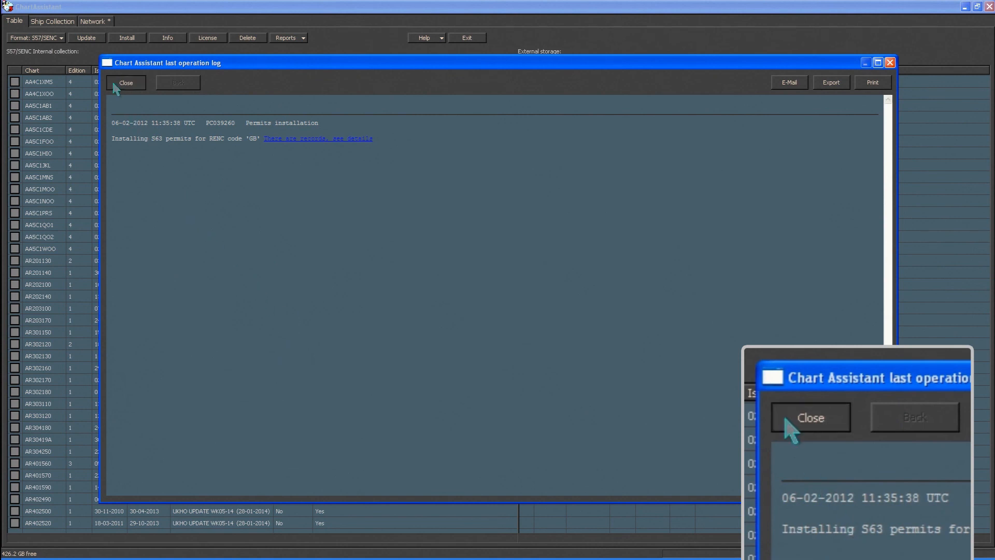